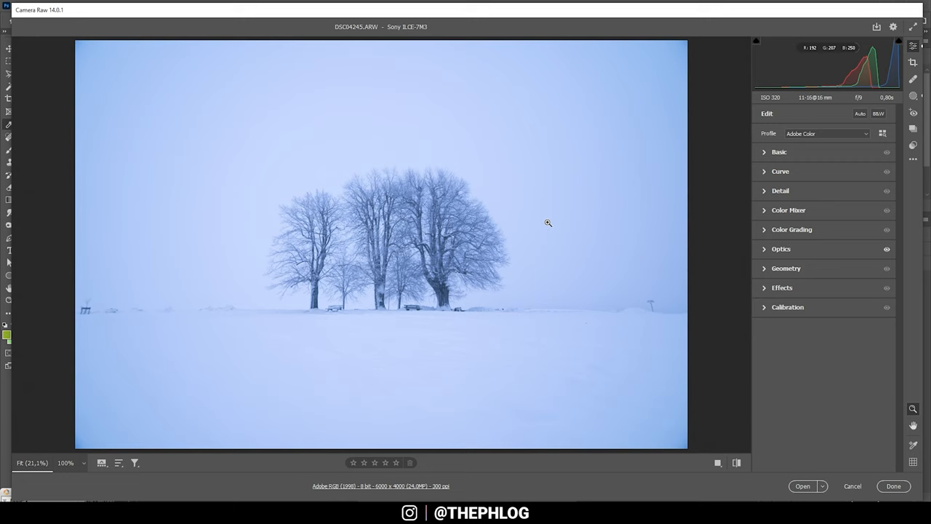
- Crop the snowy scene tighter so the group of trees fills more of the frame
{"action": "left_click", "coordinate": [919, 65]}
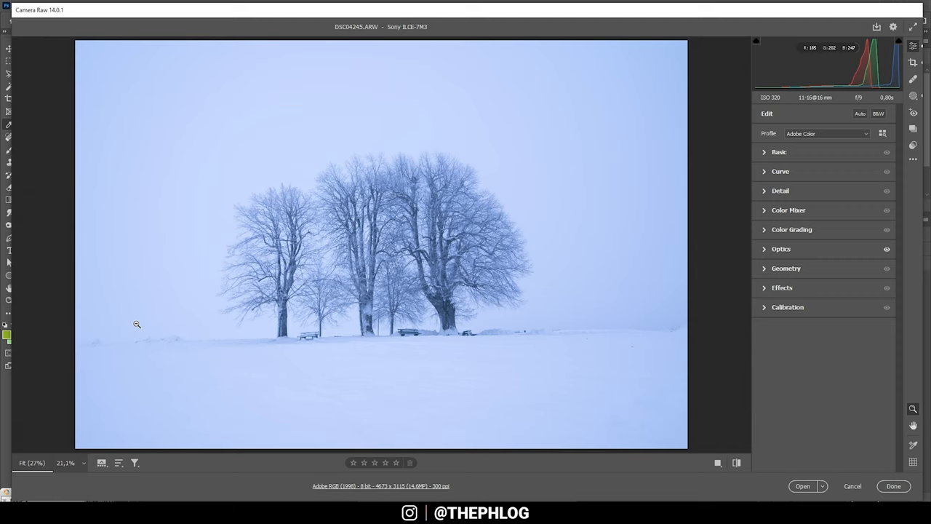
- Switch to the Adobe Standard profile and warm Temperature and Tint until the blue cast turns cool grey
{"action": "left_click", "coordinate": [826, 133]}
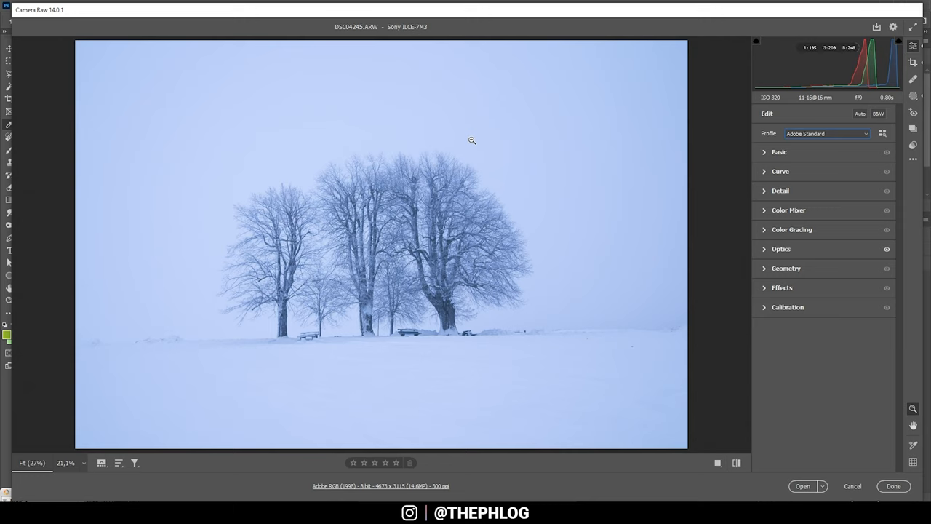
{"action": "left_click", "coordinate": [778, 151]}
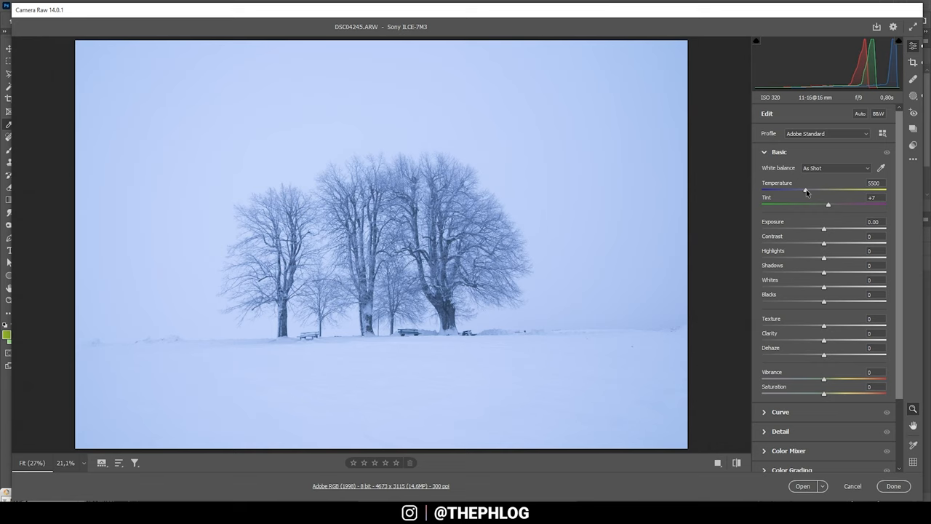
{"action": "left_click_drag", "start_coordinate": [806, 189], "coordinate": [820, 189]}
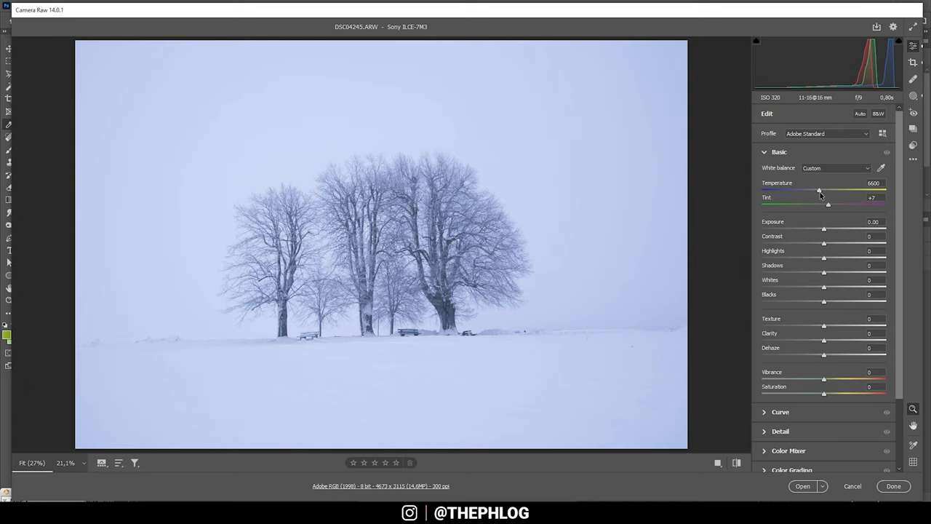
{"action": "left_click_drag", "start_coordinate": [820, 191], "coordinate": [831, 190]}
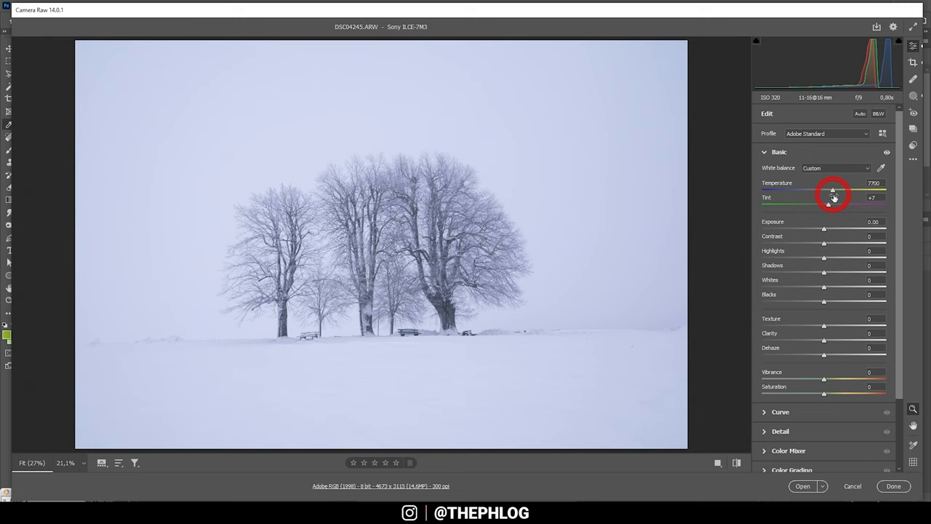
{"action": "left_click_drag", "start_coordinate": [827, 207], "coordinate": [827, 207]}
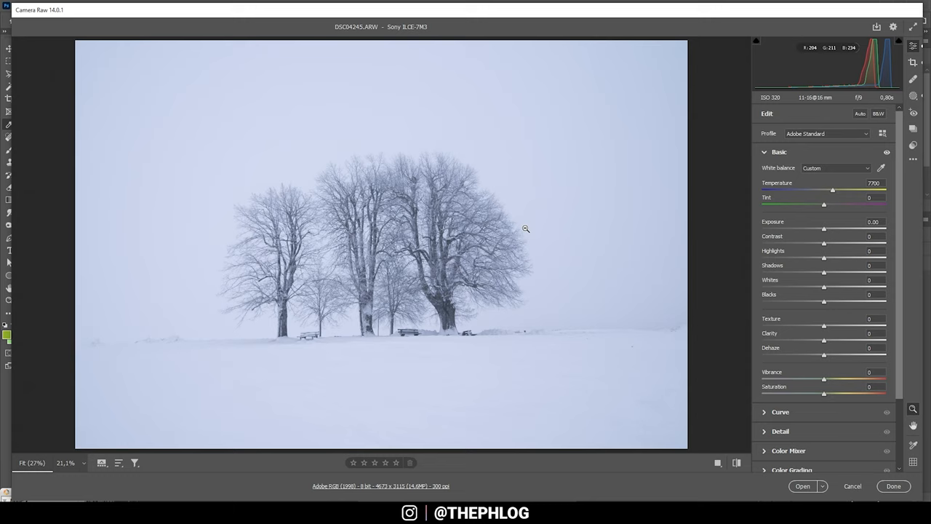
{"action": "mouse_move", "coordinate": [516, 224]}
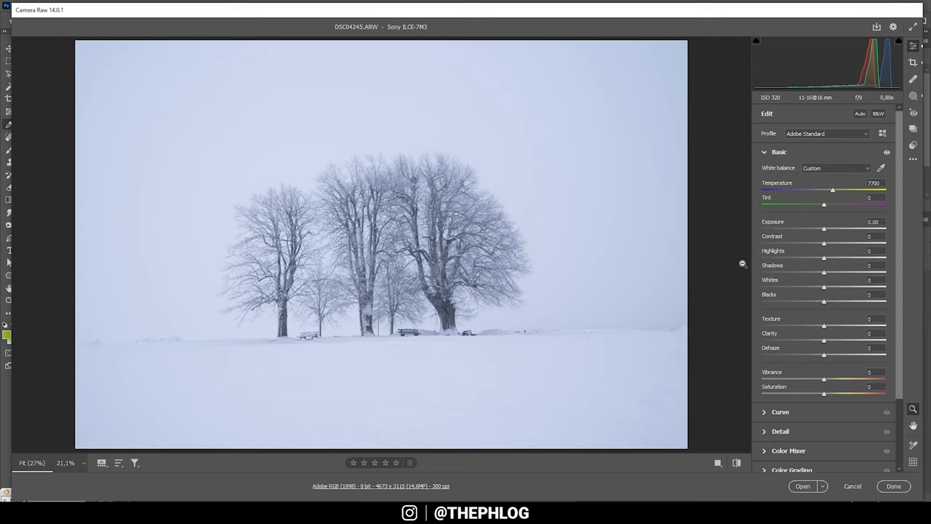
- Raise Whites to about +15 so the snow and foggy sky look brighter
{"action": "left_click_drag", "start_coordinate": [823, 258], "coordinate": [820, 258]}
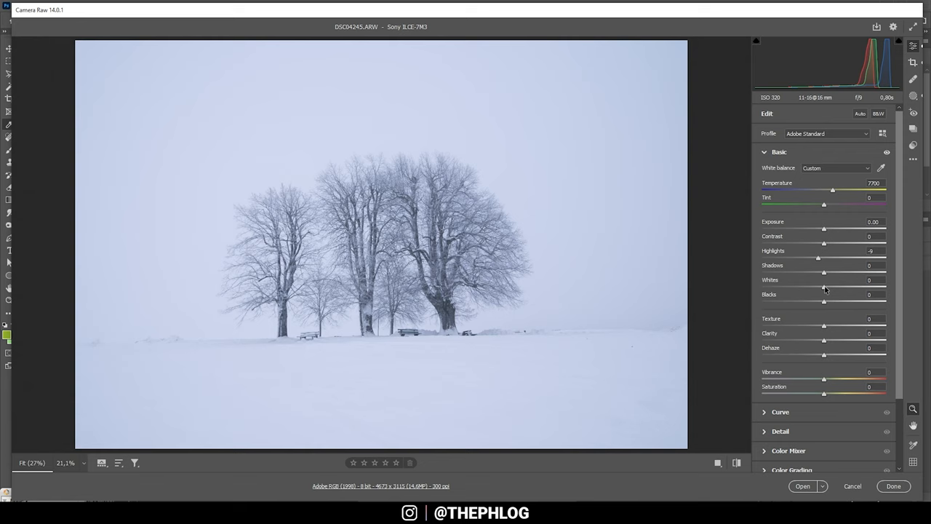
{"action": "left_click_drag", "start_coordinate": [823, 288], "coordinate": [844, 288]}
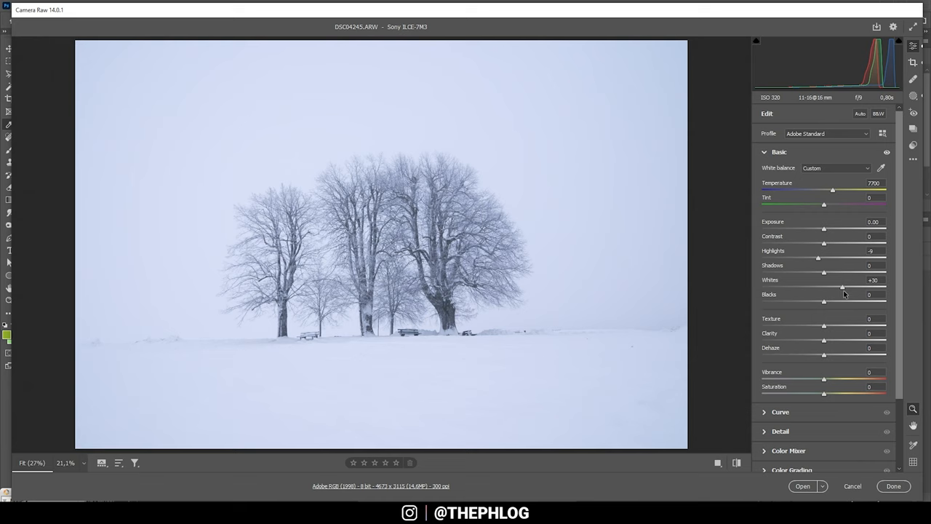
{"action": "left_click_drag", "start_coordinate": [841, 286], "coordinate": [844, 287]}
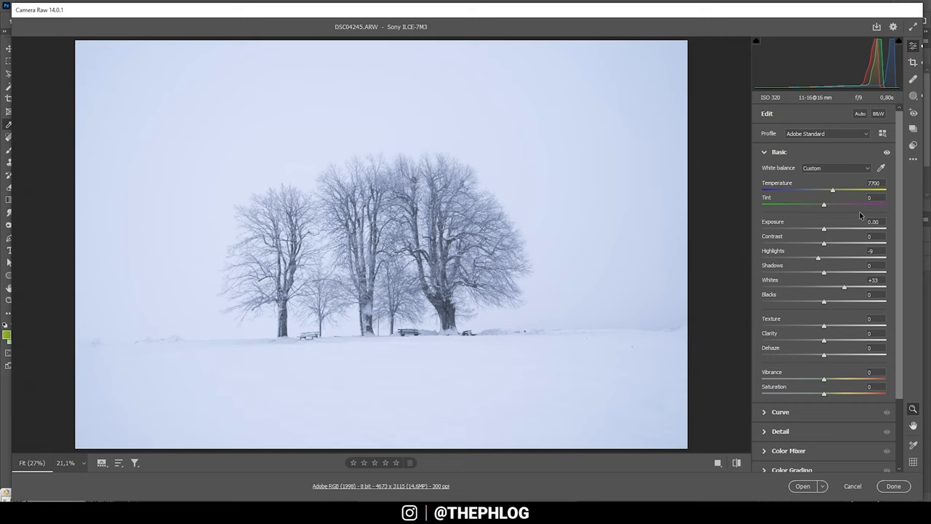
{"action": "mouse_move", "coordinate": [656, 212]}
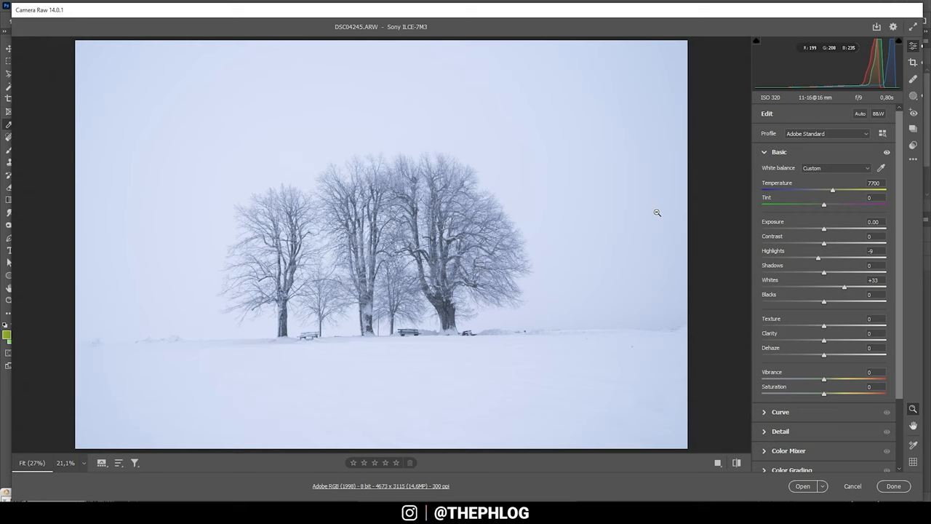
- Lower Shadows to about -24 and lift Blacks to about +24 for a softer, foggier tonality
{"action": "left_click_drag", "start_coordinate": [823, 272], "coordinate": [811, 272]}
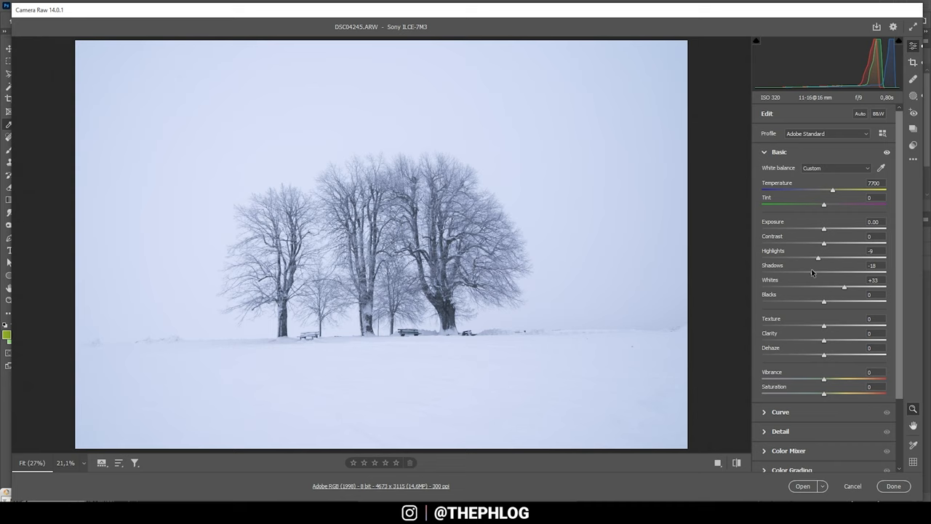
{"action": "left_click_drag", "start_coordinate": [817, 274], "coordinate": [813, 274]}
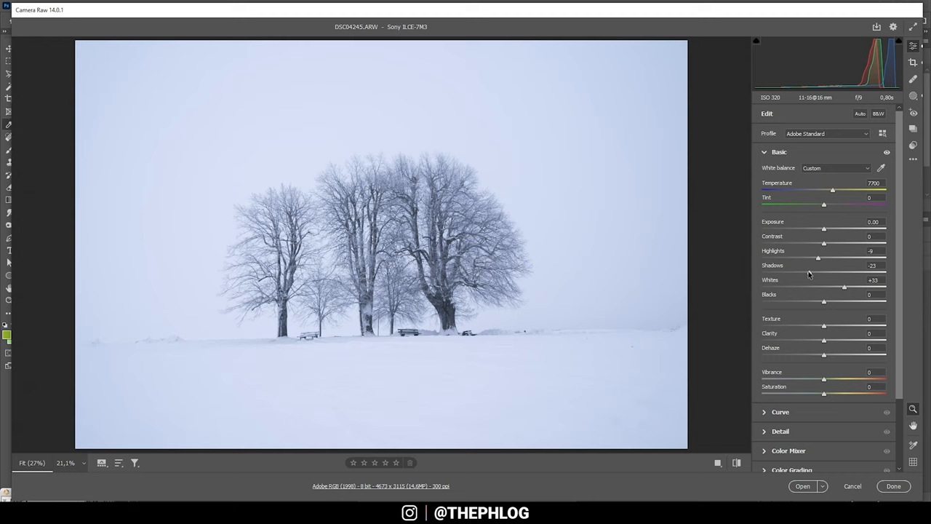
{"action": "left_click_drag", "start_coordinate": [821, 272], "coordinate": [814, 272]}
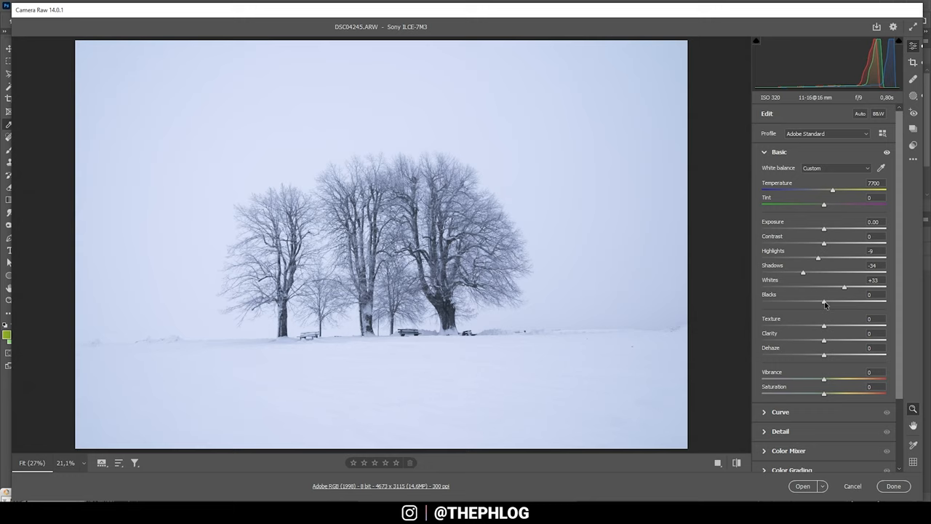
{"action": "left_click_drag", "start_coordinate": [823, 301], "coordinate": [841, 301]}
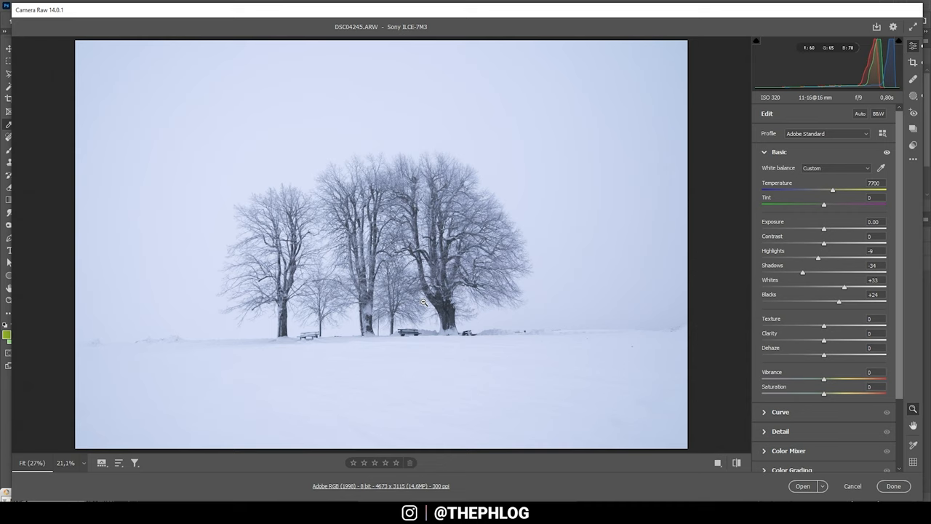
{"action": "mouse_move", "coordinate": [789, 346]}
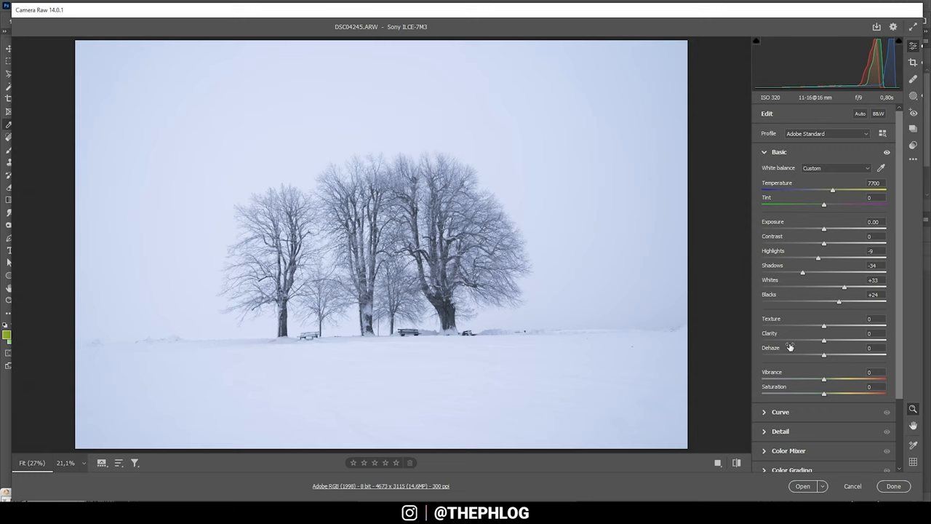
- Add a touch of clarity to the branches and lower Dehaze to about -23 for more fog
{"action": "left_click_drag", "start_coordinate": [823, 325], "coordinate": [828, 326]}
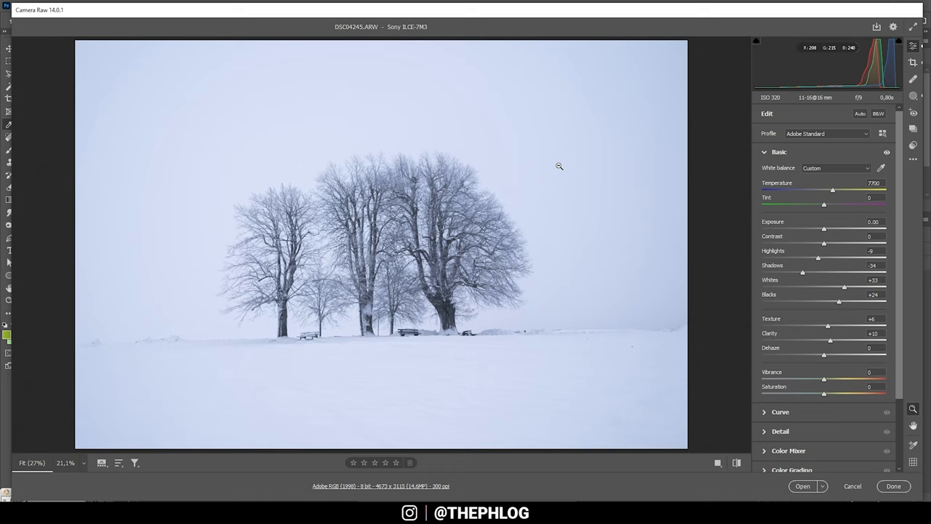
{"action": "left_click_drag", "start_coordinate": [823, 354], "coordinate": [822, 354]}
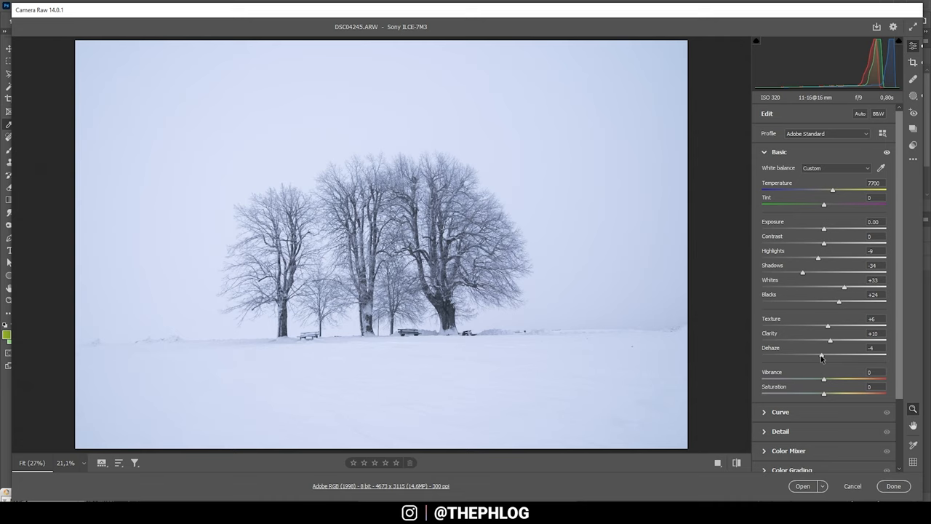
{"action": "left_click_drag", "start_coordinate": [822, 357], "coordinate": [813, 356]}
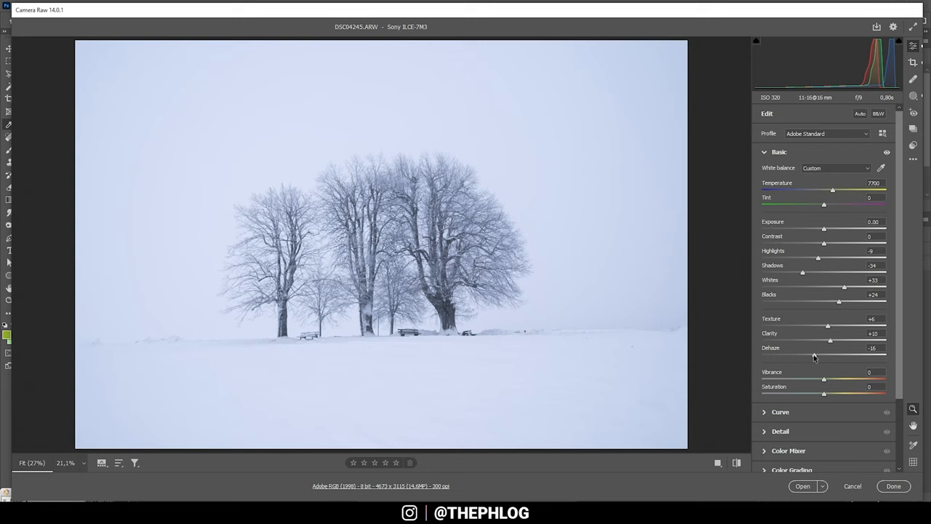
{"action": "left_click_drag", "start_coordinate": [824, 355], "coordinate": [812, 355]}
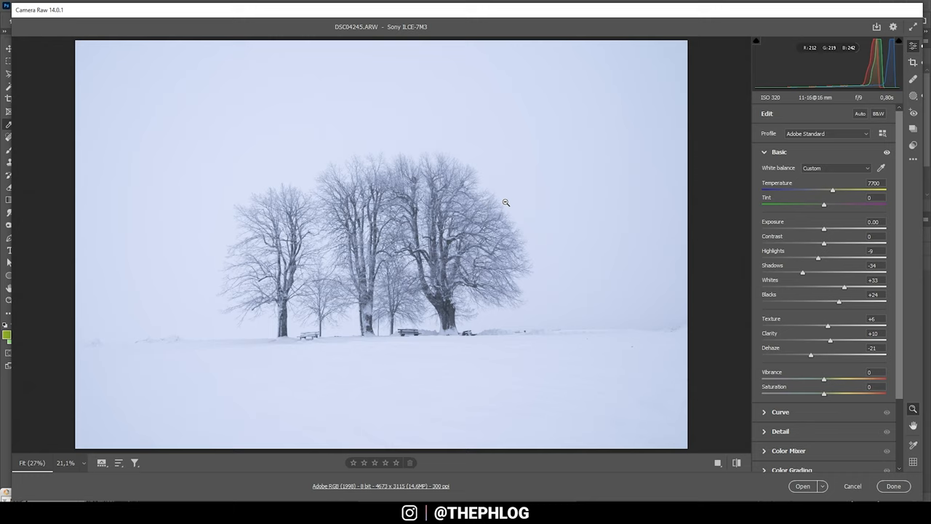
- Lower Vibrance and Saturation to mute the colours of the scene
{"action": "left_click_drag", "start_coordinate": [823, 378], "coordinate": [815, 378]}
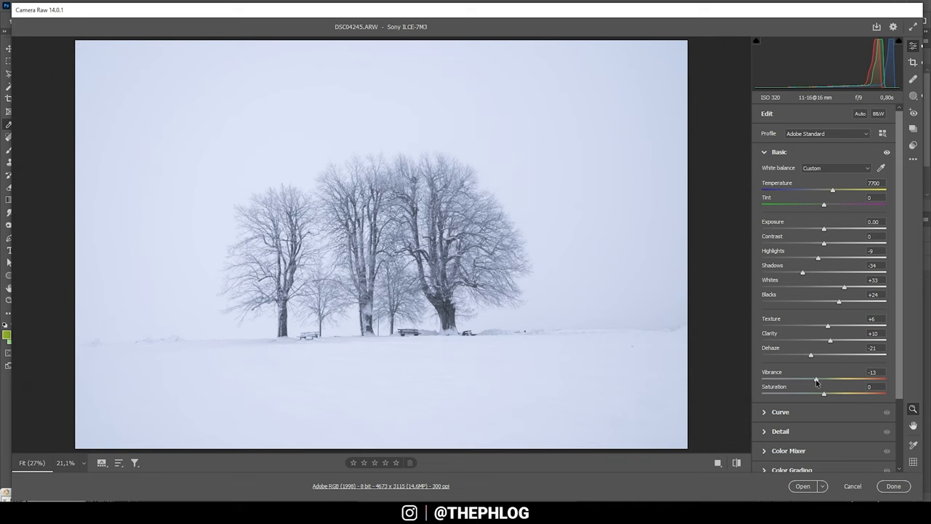
{"action": "left_click_drag", "start_coordinate": [816, 380], "coordinate": [806, 379]}
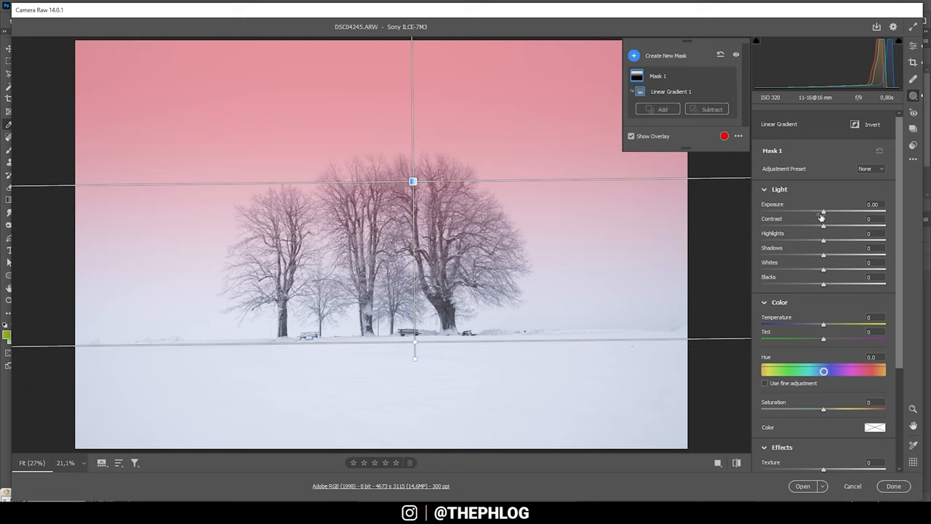
- Raise Exposure on the sky's linear gradient mask and finish the mask adjustment
{"action": "left_click_drag", "start_coordinate": [823, 213], "coordinate": [829, 212]}
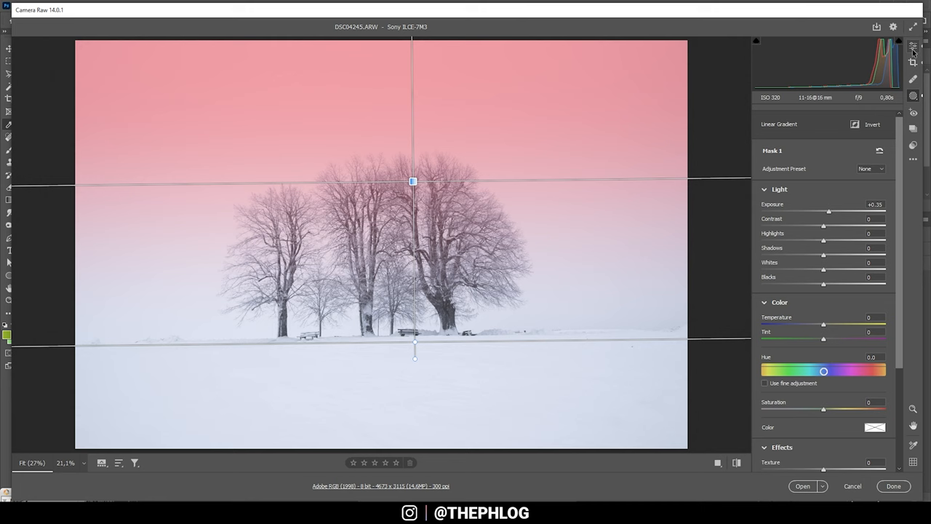
{"action": "left_click", "coordinate": [919, 45]}
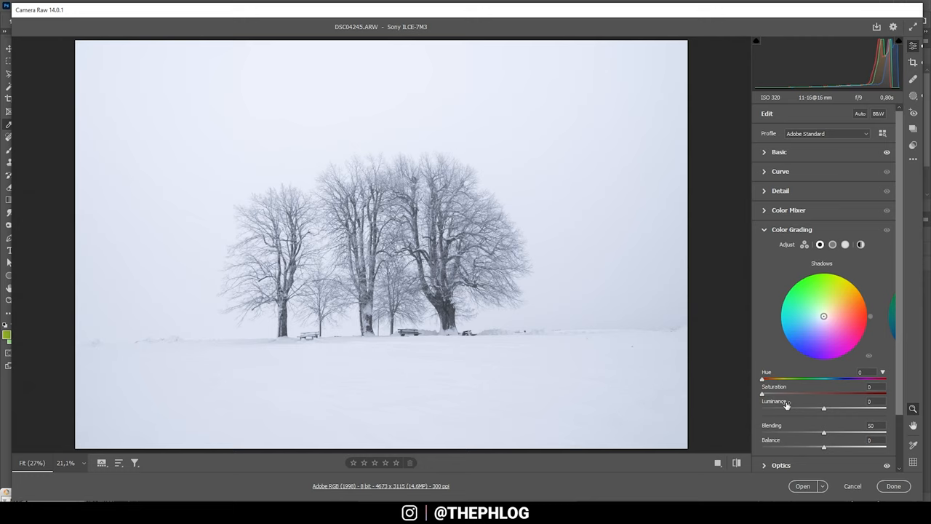
- In Color Grading give the shadows a hue around 225 with raised saturation for a cool blue tint
{"action": "left_click_drag", "start_coordinate": [823, 316], "coordinate": [814, 325]}
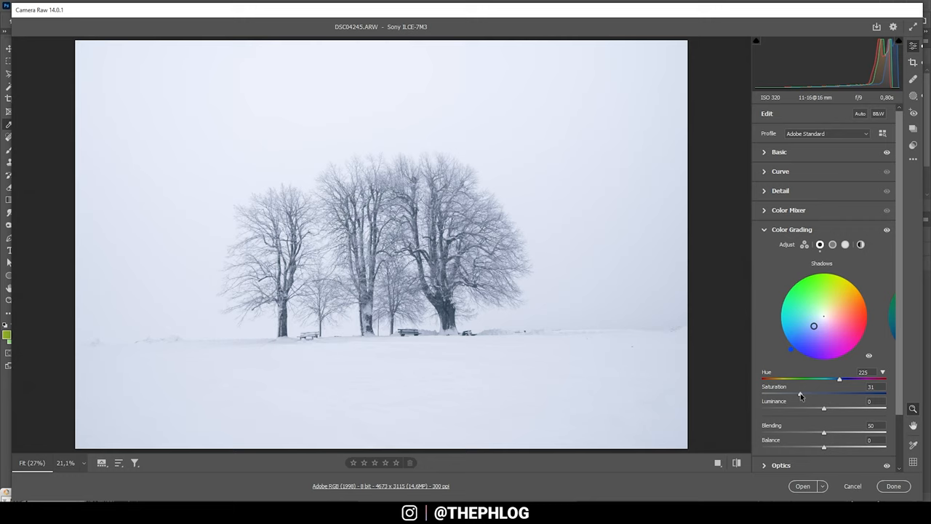
{"action": "left_click_drag", "start_coordinate": [837, 379], "coordinate": [763, 378]}
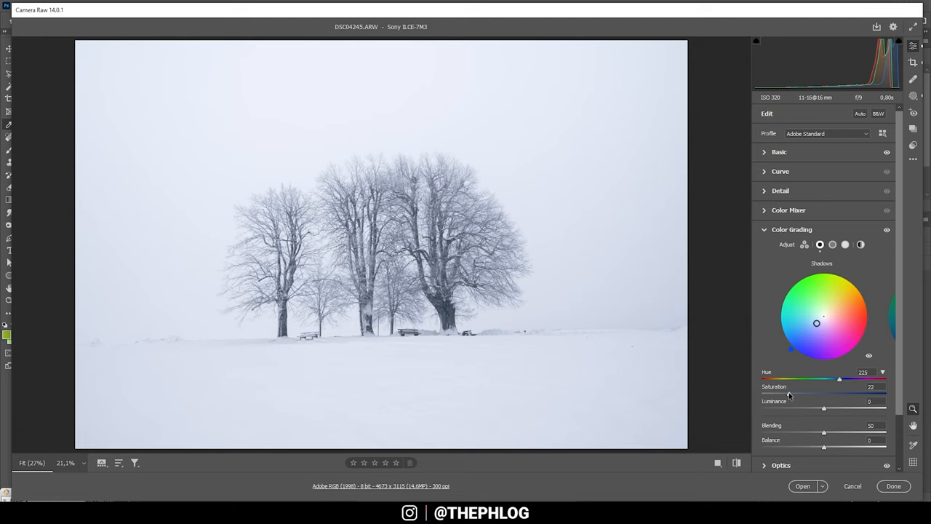
{"action": "left_click", "coordinate": [791, 230]}
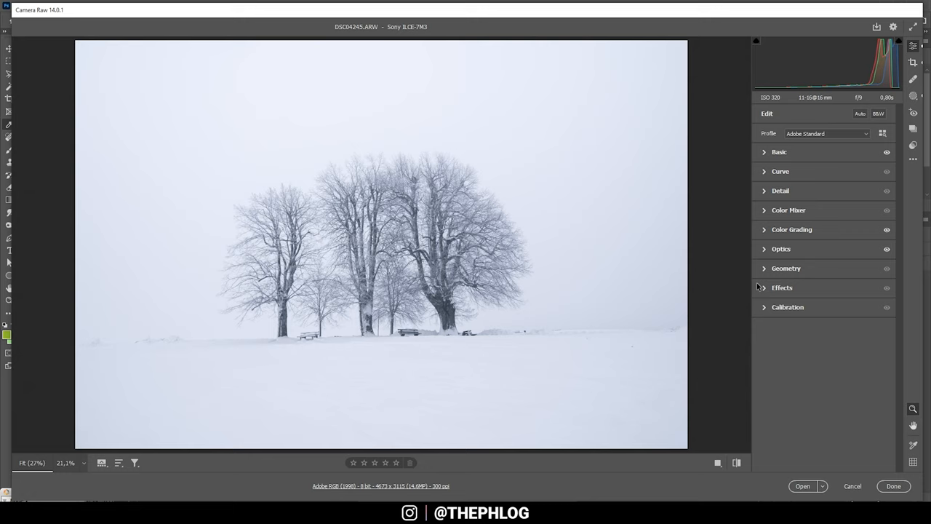
- In Effects, compare dark and light vignettes and settle on a white vignette around +23
{"action": "left_click", "coordinate": [782, 288]}
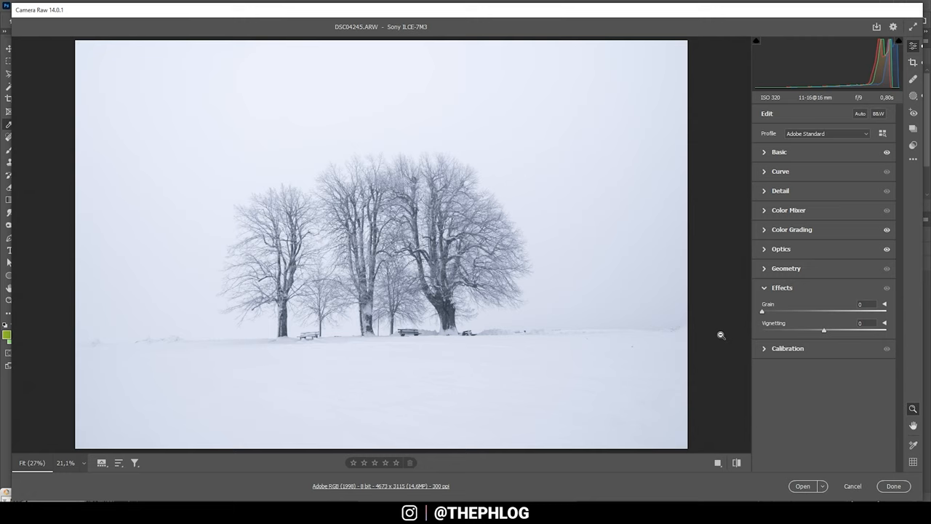
{"action": "left_click_drag", "start_coordinate": [823, 329], "coordinate": [829, 329]}
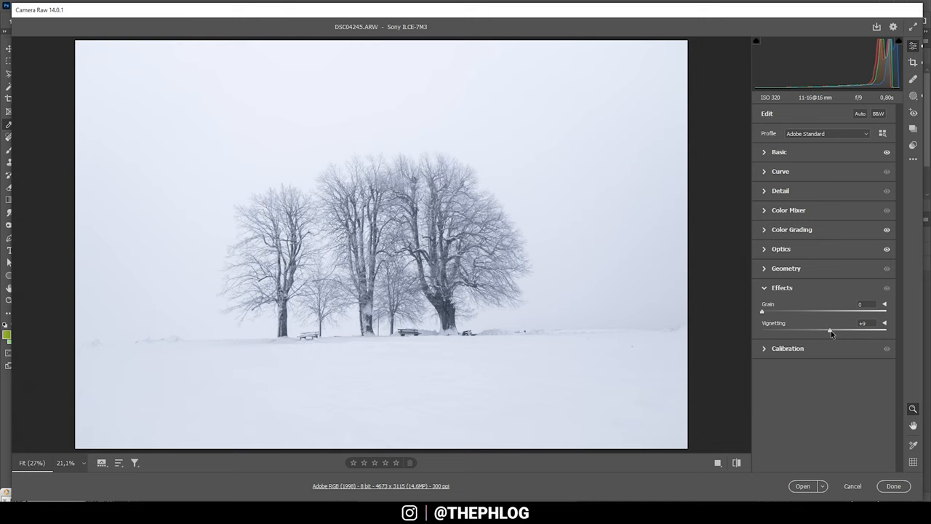
{"action": "left_click_drag", "start_coordinate": [829, 332], "coordinate": [835, 331]}
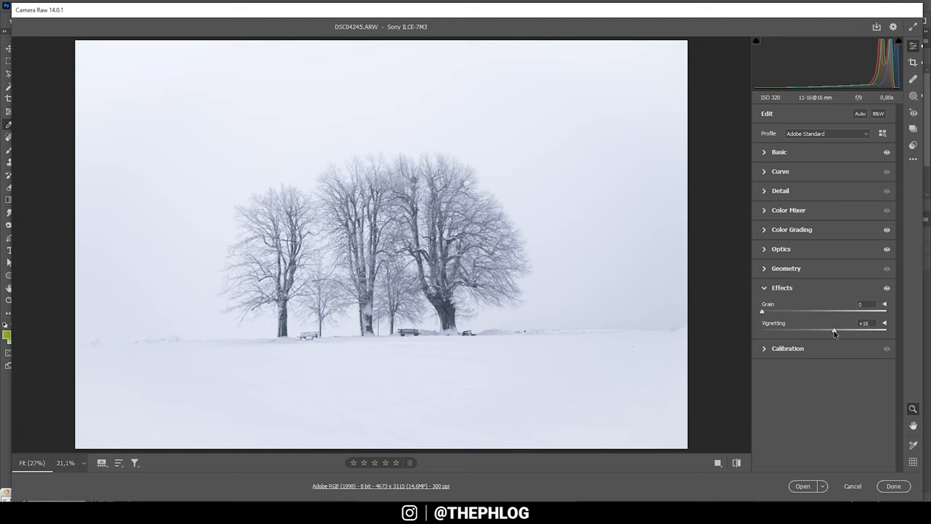
{"action": "left_click_drag", "start_coordinate": [834, 332], "coordinate": [818, 331]}
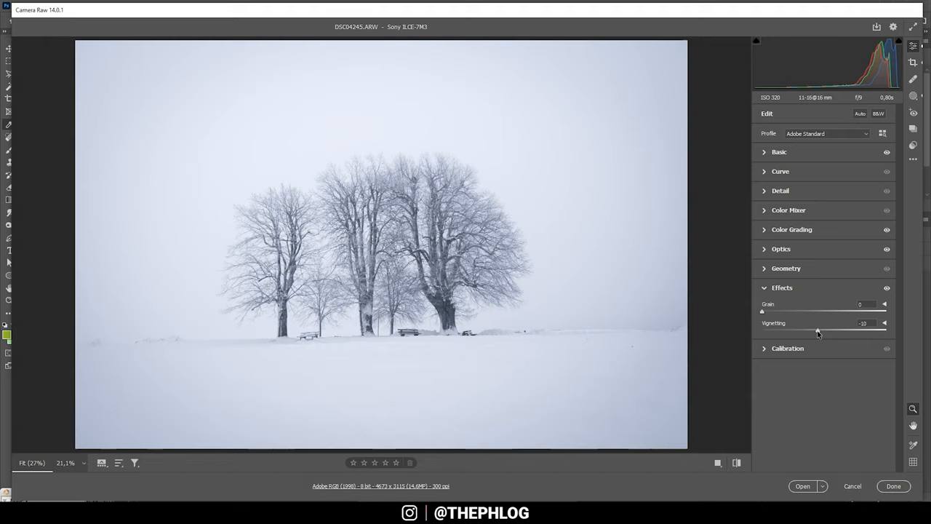
{"action": "left_click_drag", "start_coordinate": [806, 332], "coordinate": [832, 331]}
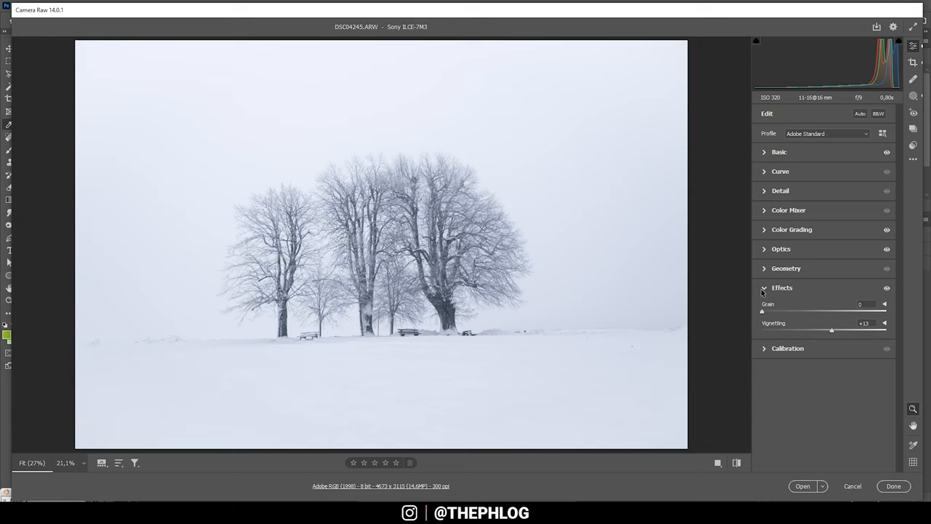
- In Detail, mask sharpening to the tree edges and set the Sharpening amount to about 67
{"action": "left_click", "coordinate": [779, 189]}
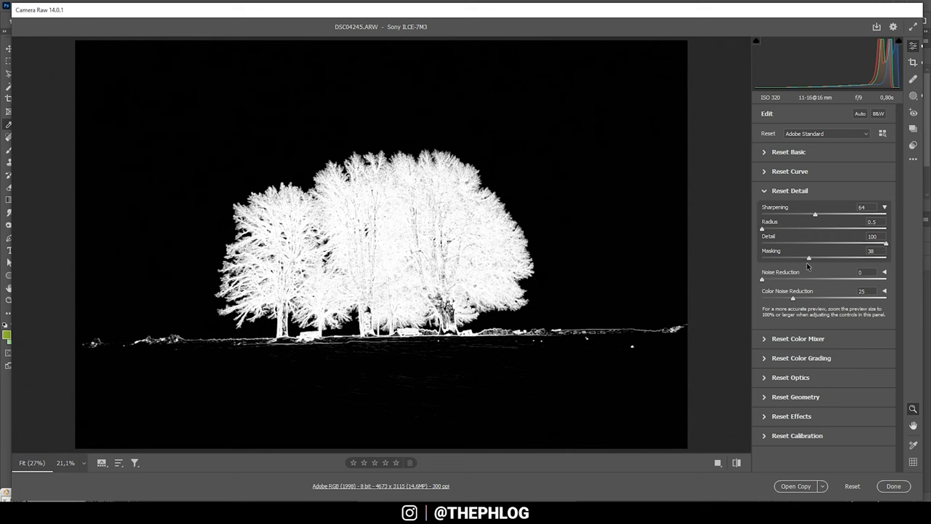
{"action": "left_click_drag", "start_coordinate": [809, 258], "coordinate": [829, 257]}
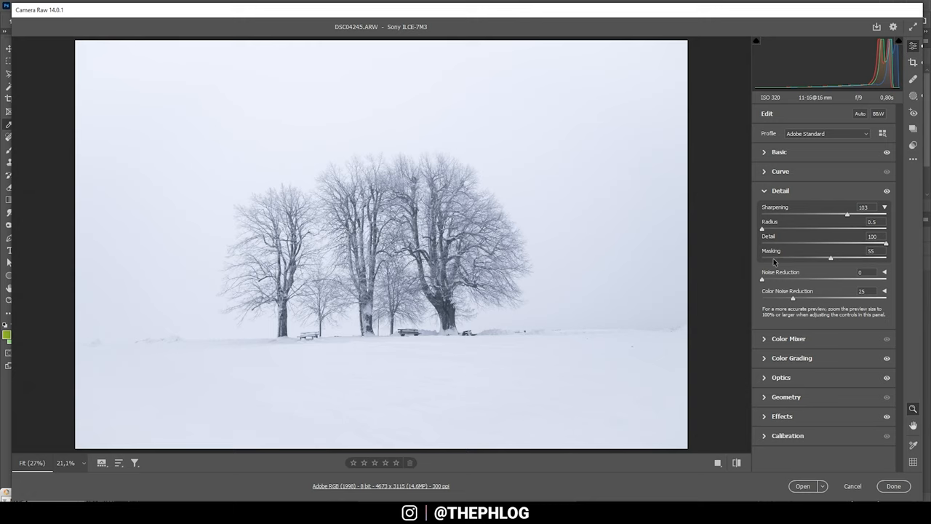
{"action": "left_click_drag", "start_coordinate": [847, 214], "coordinate": [843, 213]}
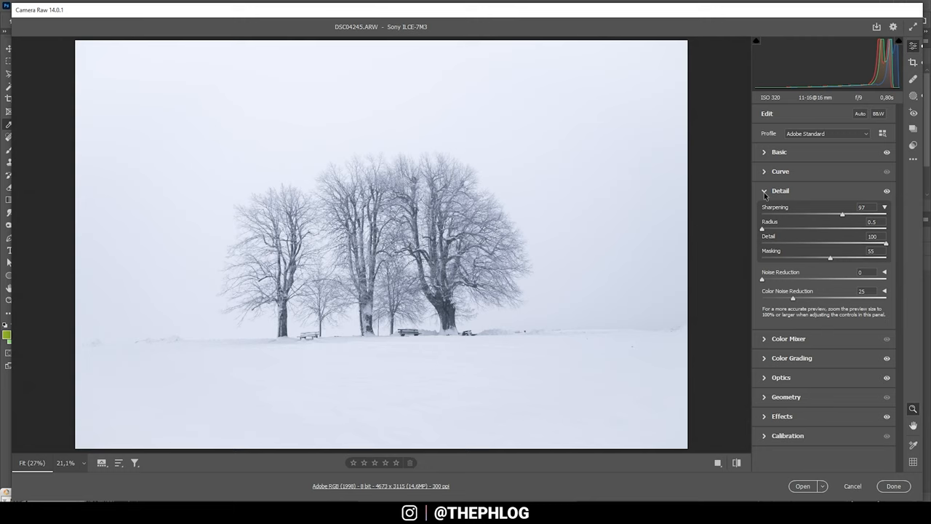
{"action": "mouse_move", "coordinate": [583, 237]}
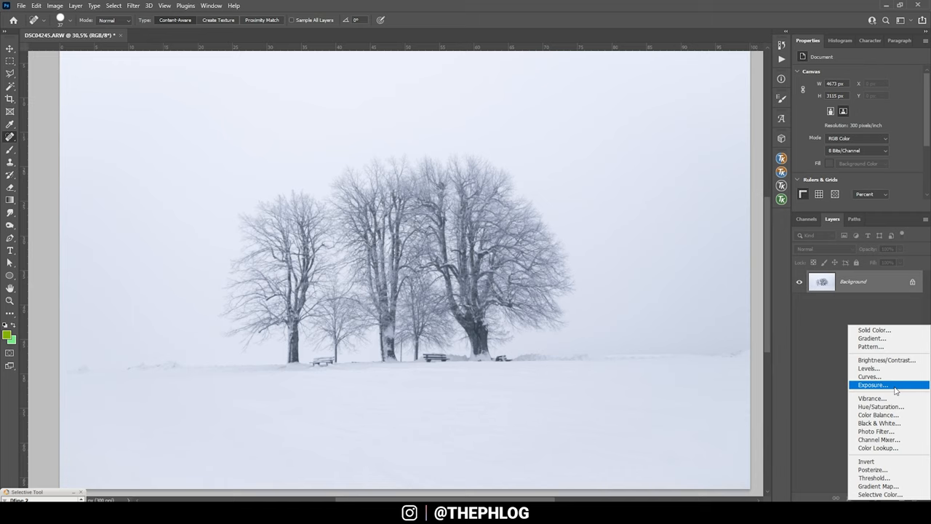
- Add a Levels adjustment layer above the photo from the Layers panel
{"action": "left_click", "coordinate": [868, 384]}
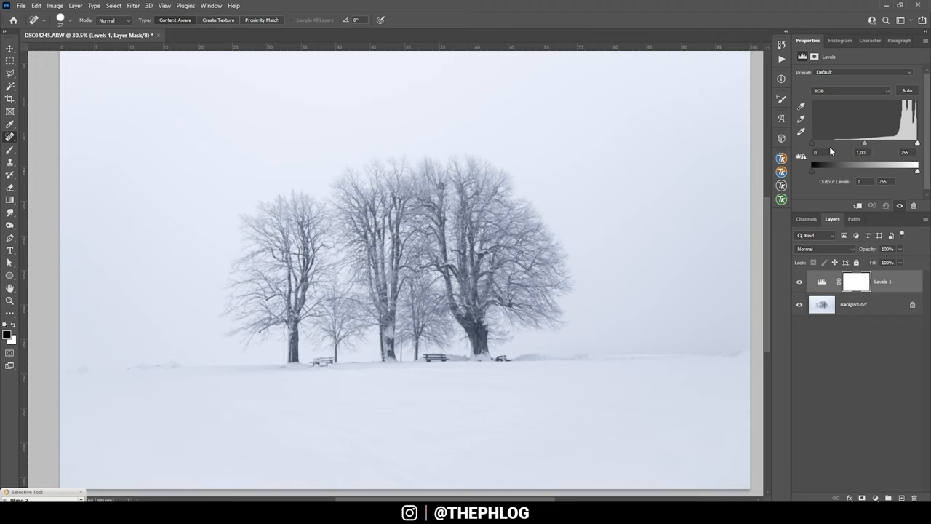